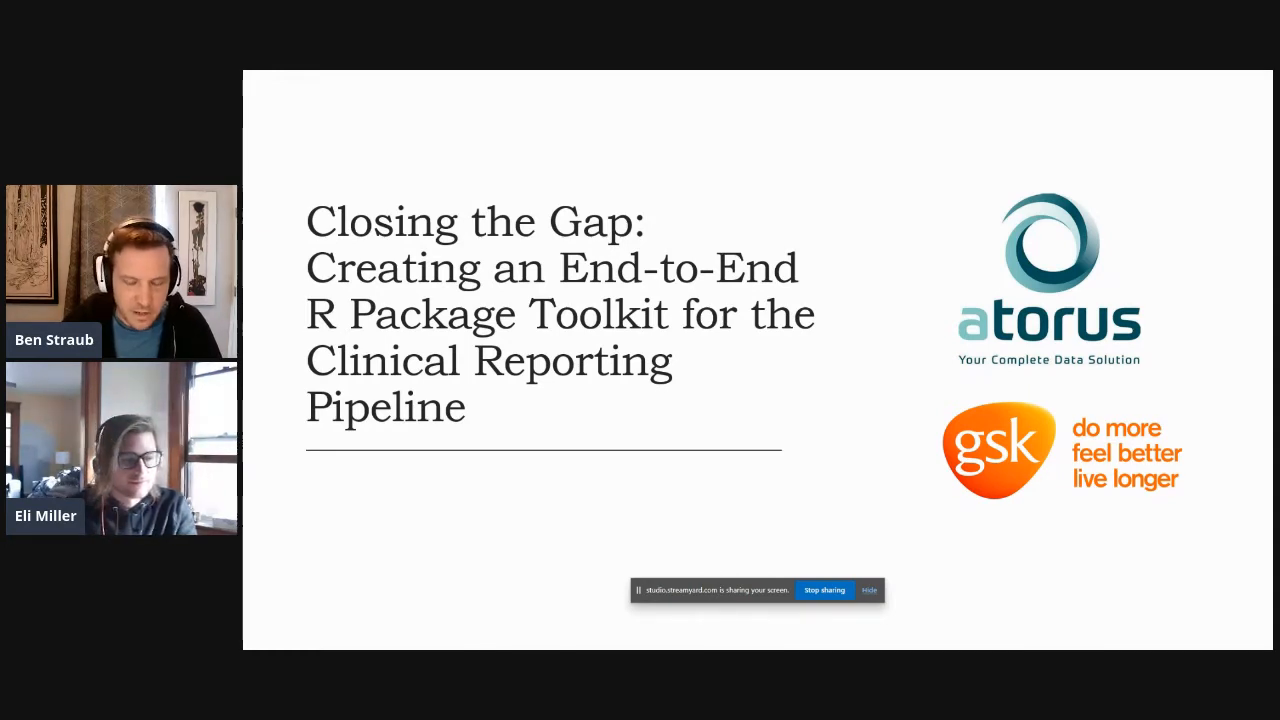
# Advance the shared deck from the title slide through Outline to The Clinical Reporting Pipeline slide.
pyautogui.press('Right')
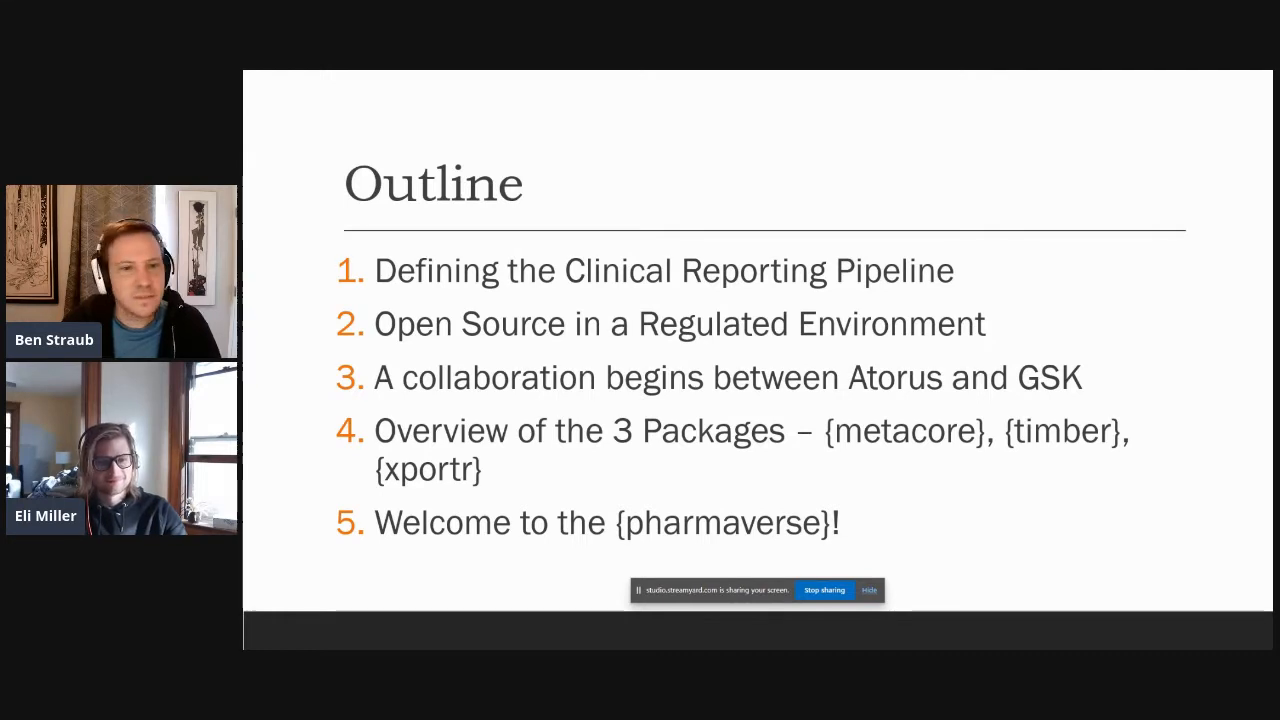
pyautogui.press('right')
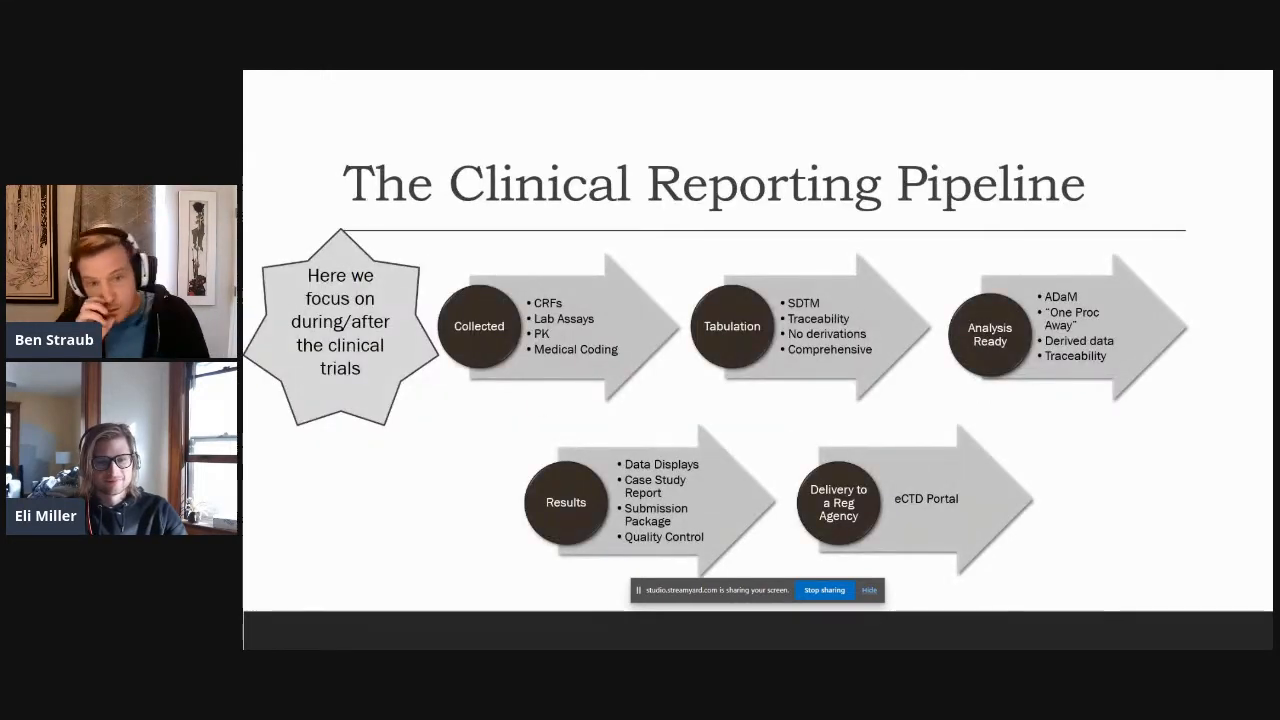